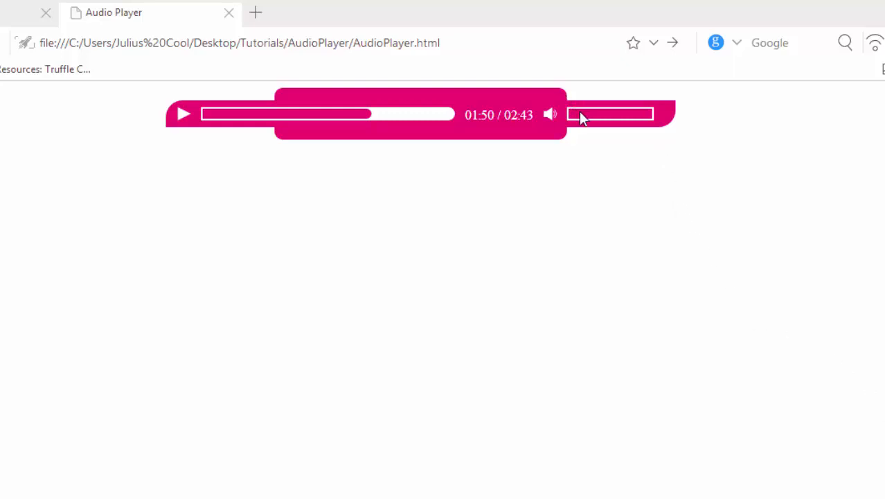
pyautogui.moveTo(588, 122)
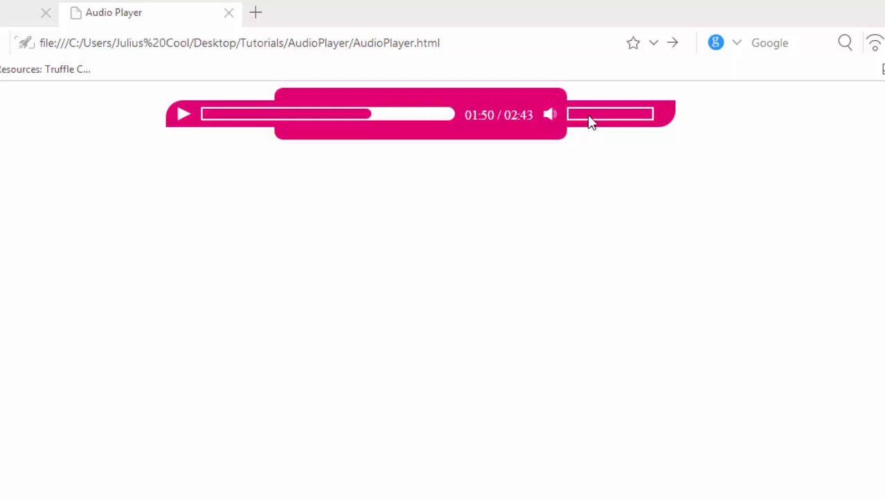
pyautogui.moveTo(633, 116)
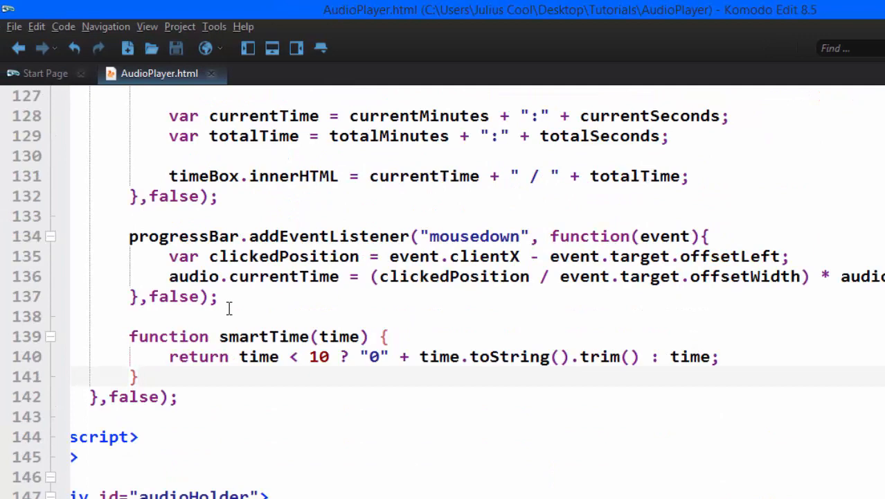
# Below the progressBar listener, write a volumeBar mousedown listener skeleton with {} and false
pyautogui.click(207, 236)
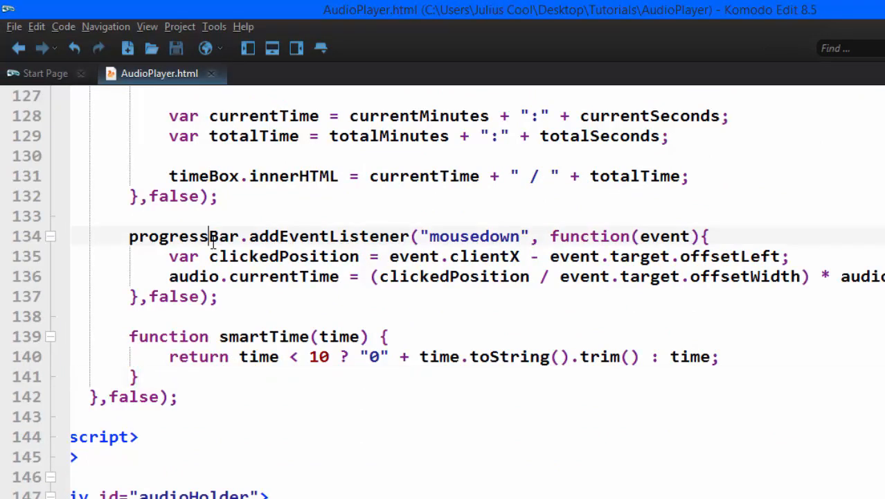
pyautogui.scroll(-3)
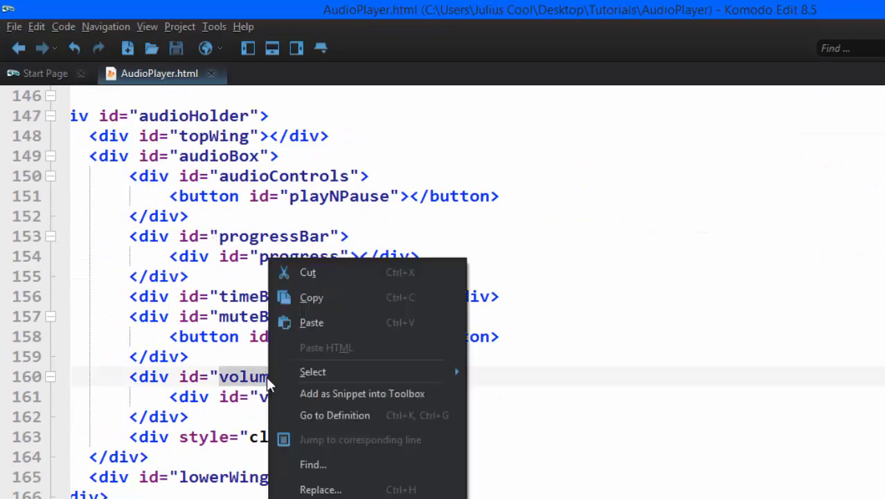
pyautogui.click(311, 322)
pyautogui.write('volumeBar.addEventListener("mousedown", function();')
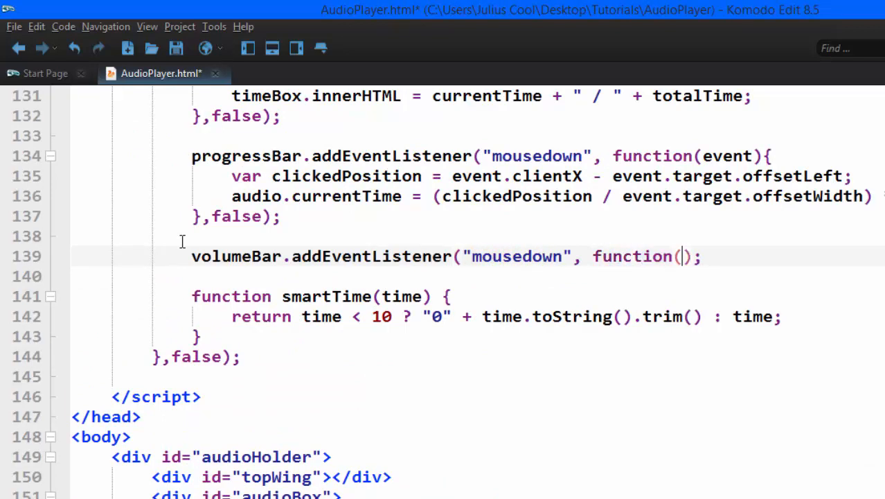
pyautogui.write('{},)')
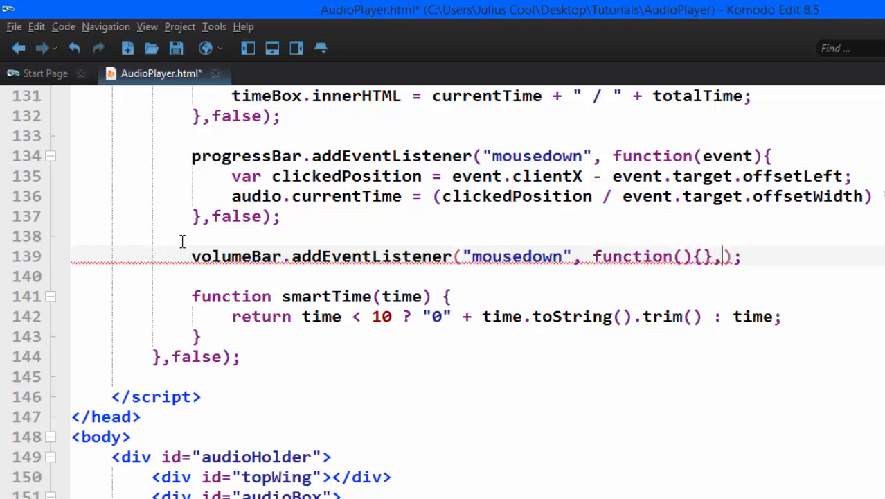
pyautogui.write('false')
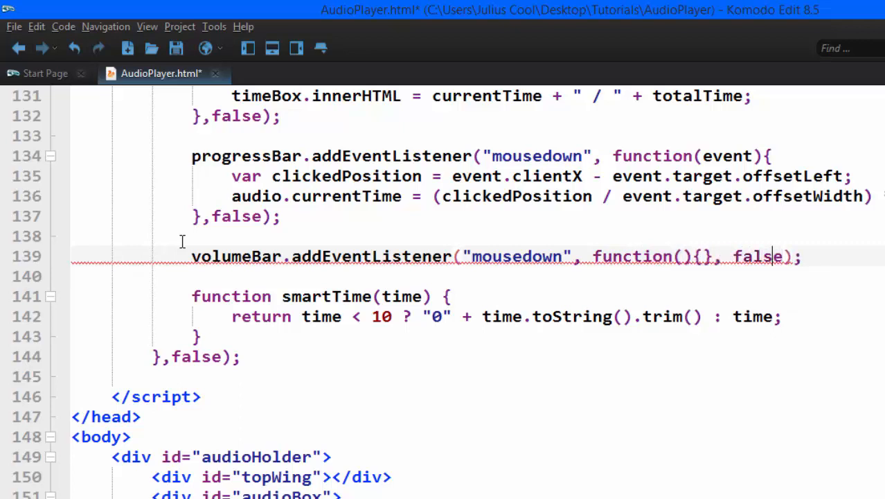
# Give the listener's function an 'event' parameter
pyautogui.click(685, 256)
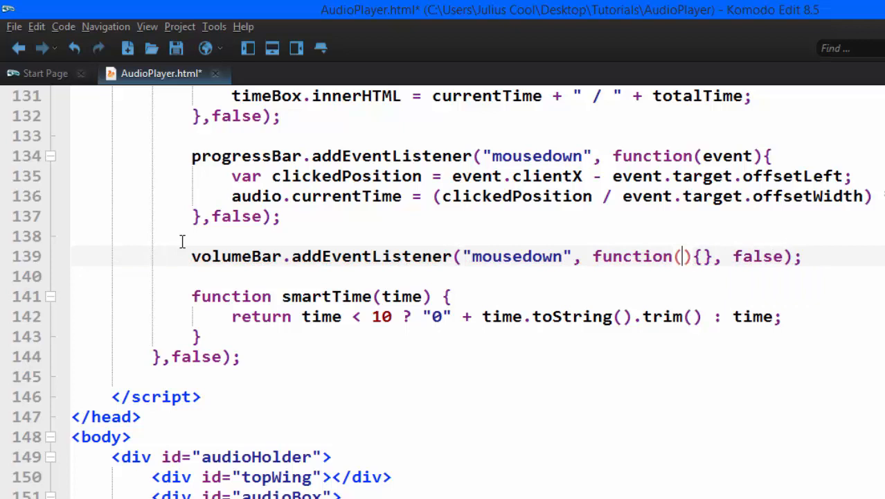
pyautogui.write('v')
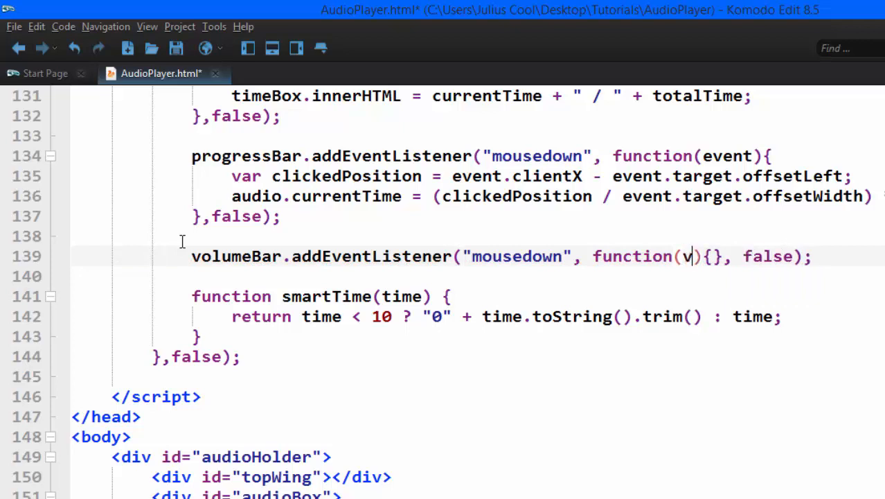
pyautogui.write('eve')
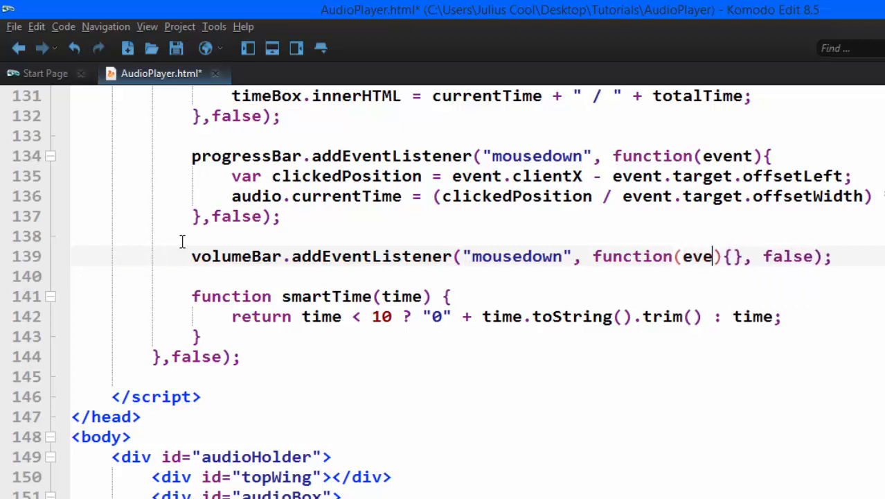
pyautogui.write('nt')
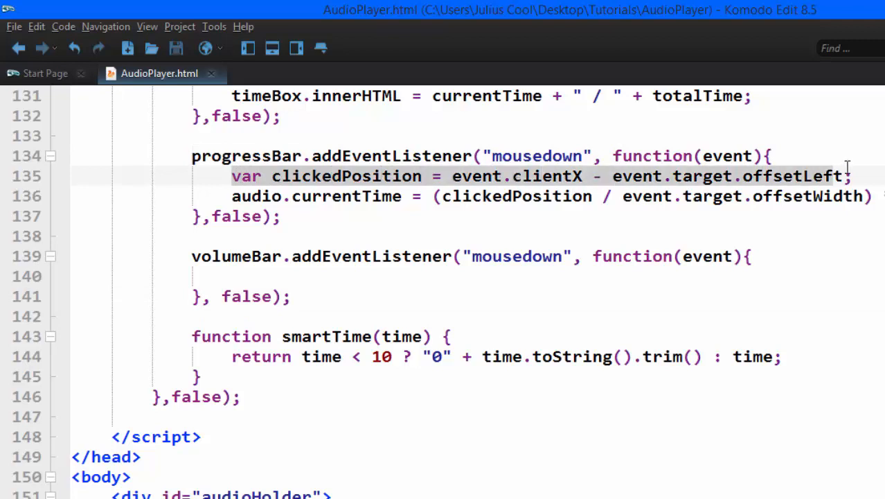
pyautogui.moveTo(838, 176)
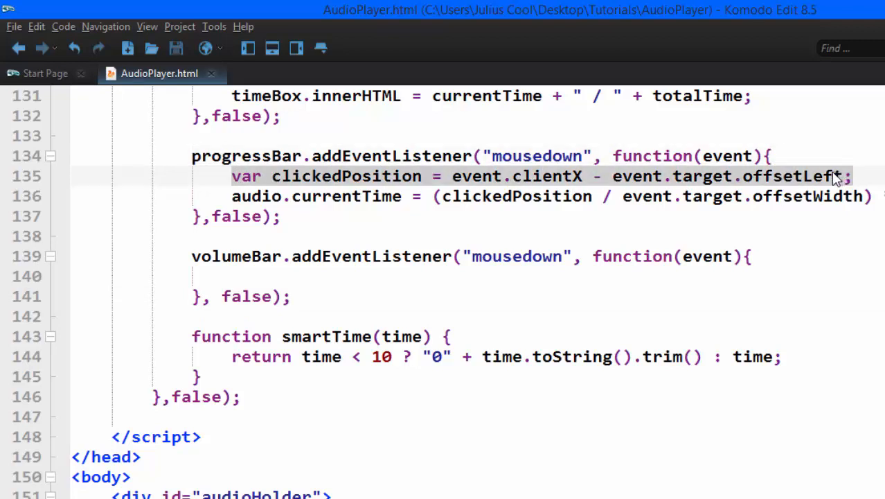
pyautogui.moveTo(857, 209)
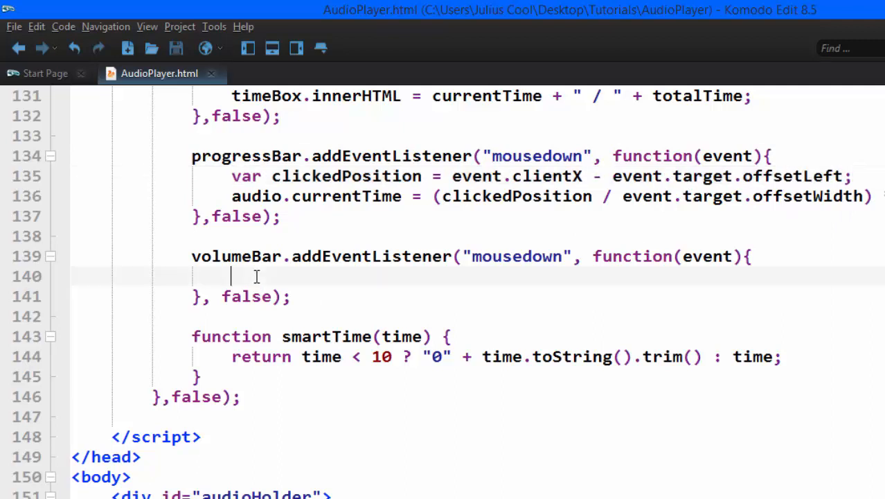
# Compute clickedPosition from clientX minus offsetLeft, then set audio.volume to clickedPosition / offsetWidth
pyautogui.write('var clickedPosition = event.clientX - event.target.offsetLeft;')
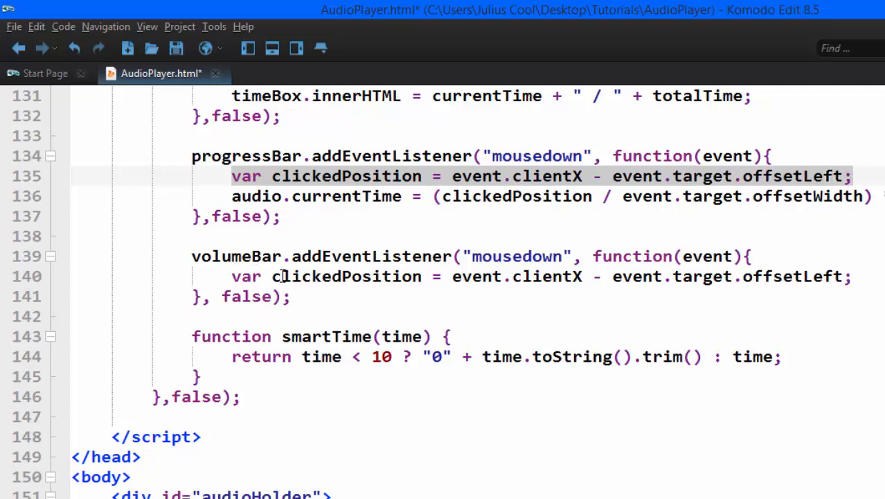
pyautogui.moveTo(374, 284)
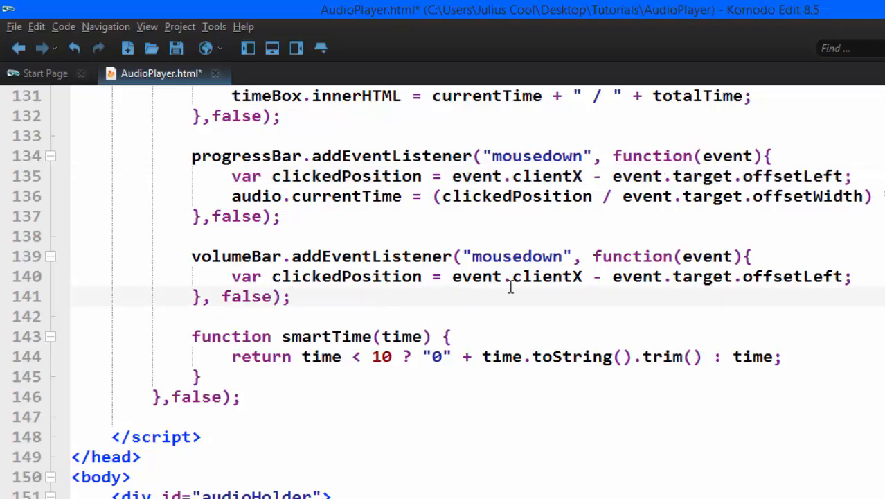
pyautogui.press('Return')
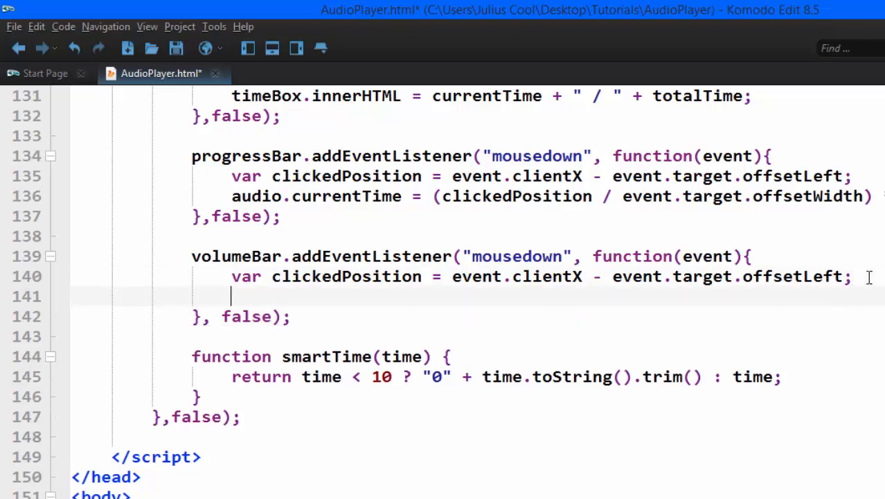
pyautogui.write('aud')
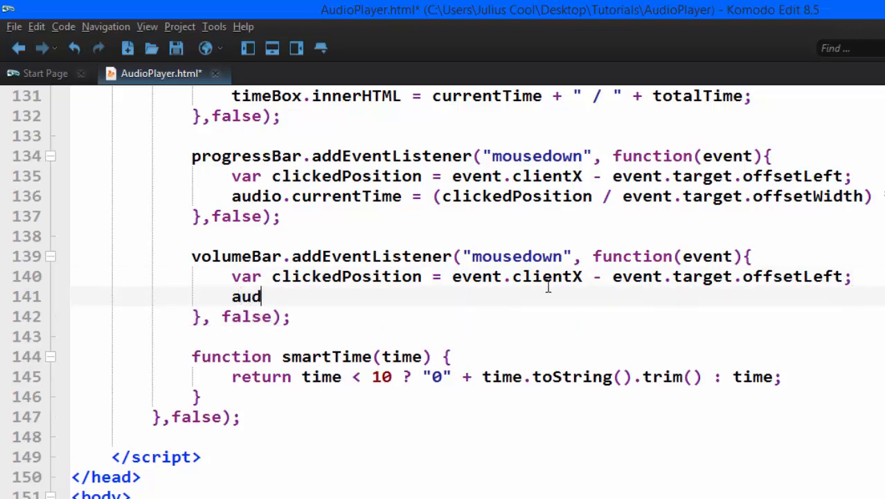
pyautogui.write('io.volume =')
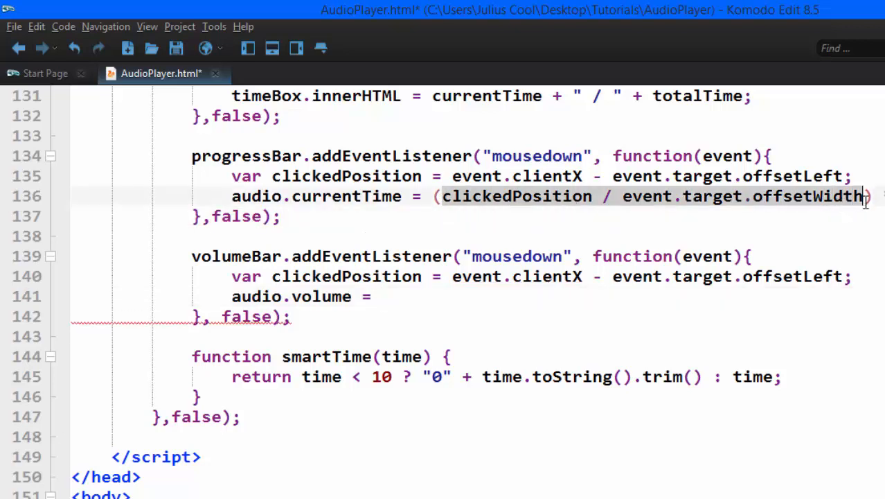
pyautogui.write('clickedPosition / event.target.offsetWidth;')
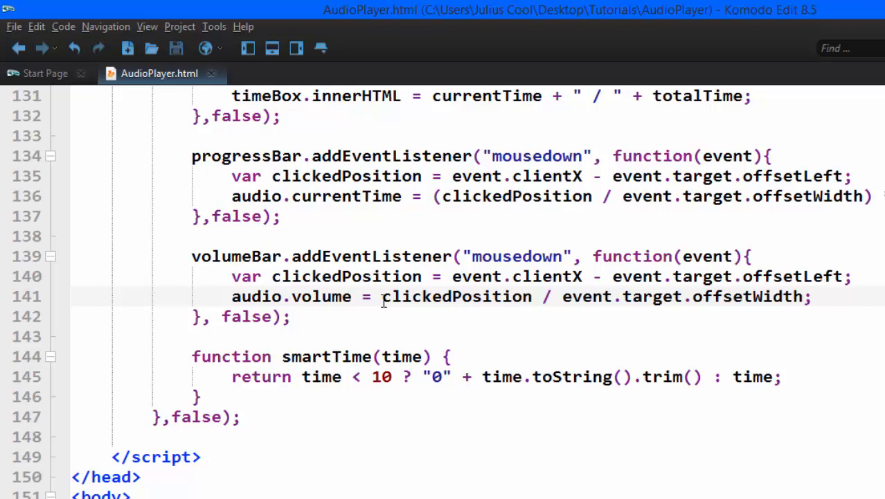
pyautogui.press('Return')
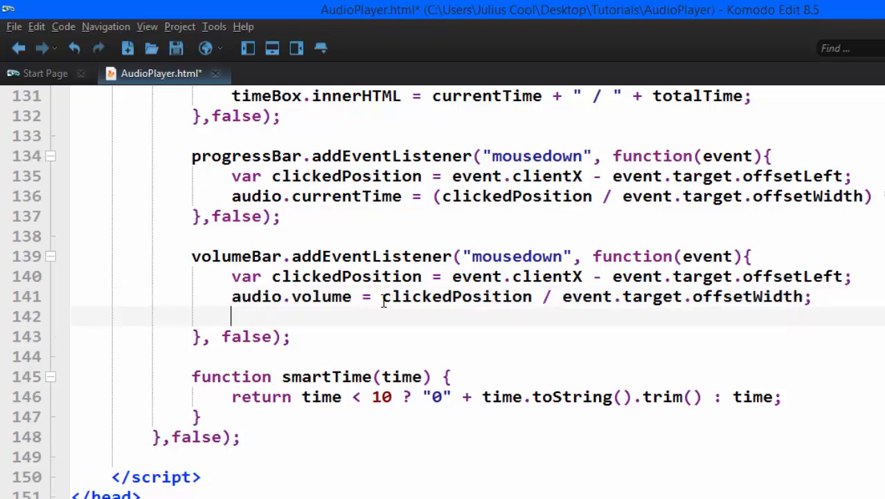
pyautogui.scroll(-3)
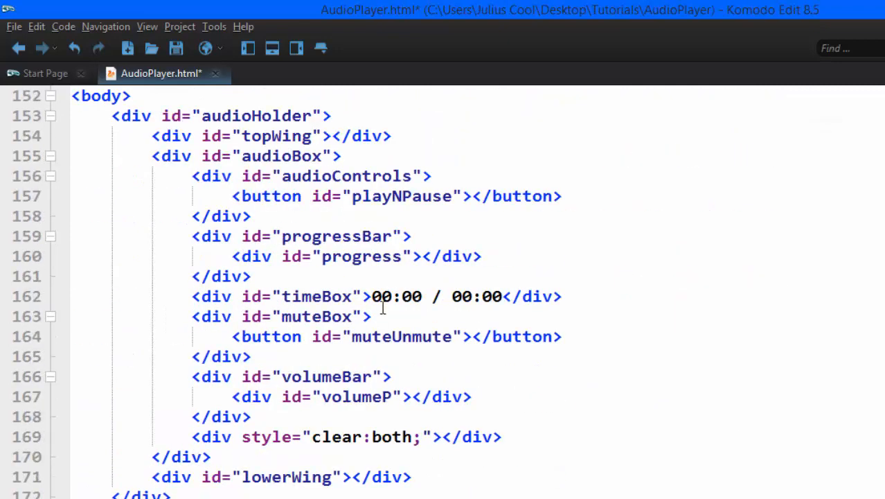
pyautogui.doubleClick(355, 396)
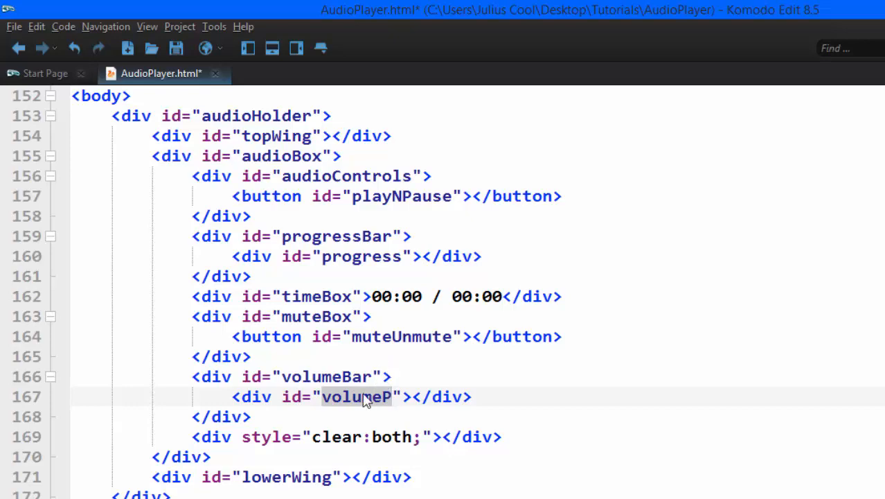
pyautogui.click(402, 296)
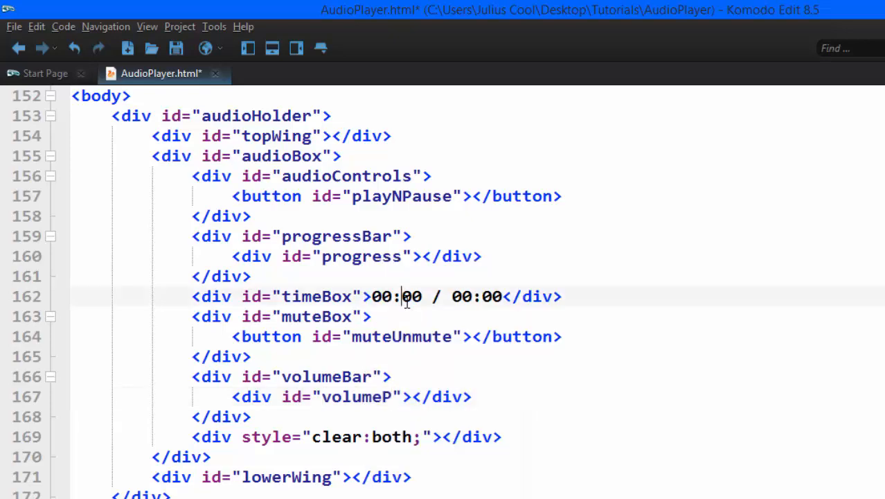
pyautogui.scroll(3)
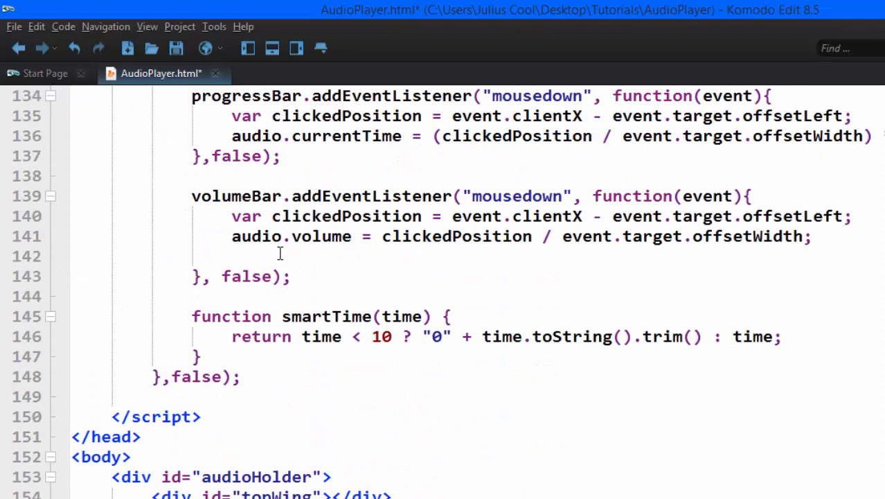
# Set volumeP.style.width to ((clickedPosition / event.target.offsetWidth) * 100) + "%"
pyautogui.write('volumeP')
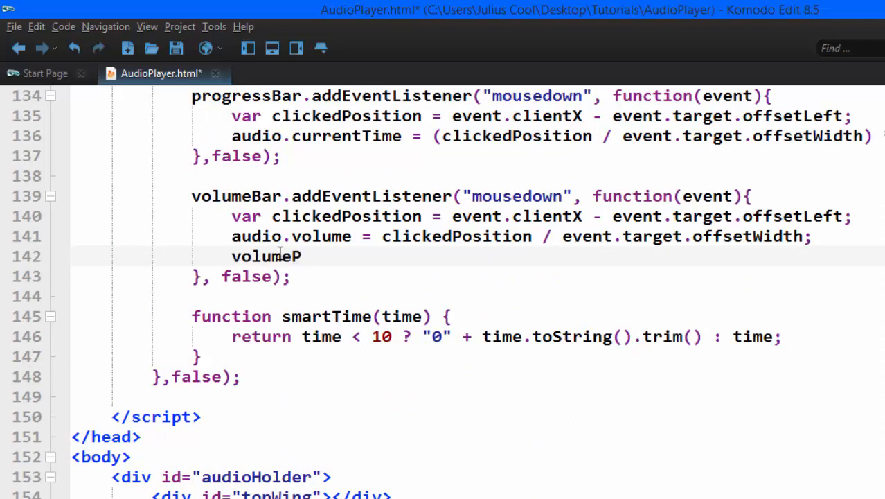
pyautogui.write('.styl')
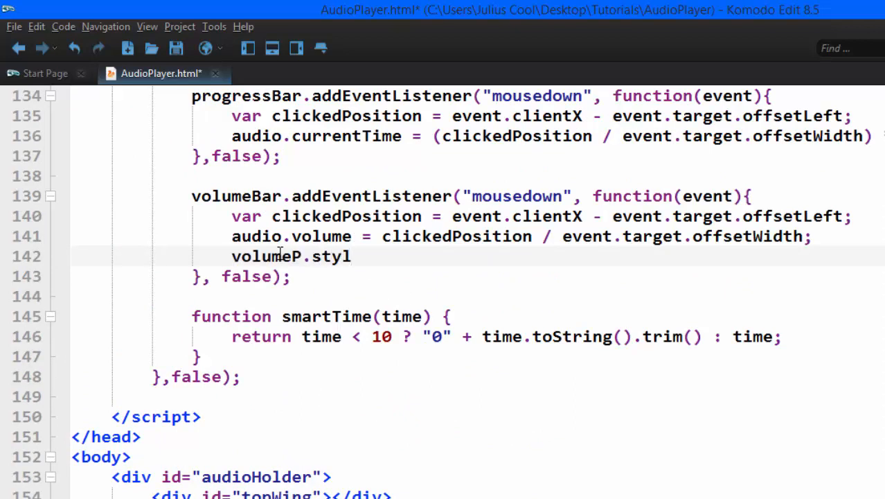
pyautogui.write('e.width')
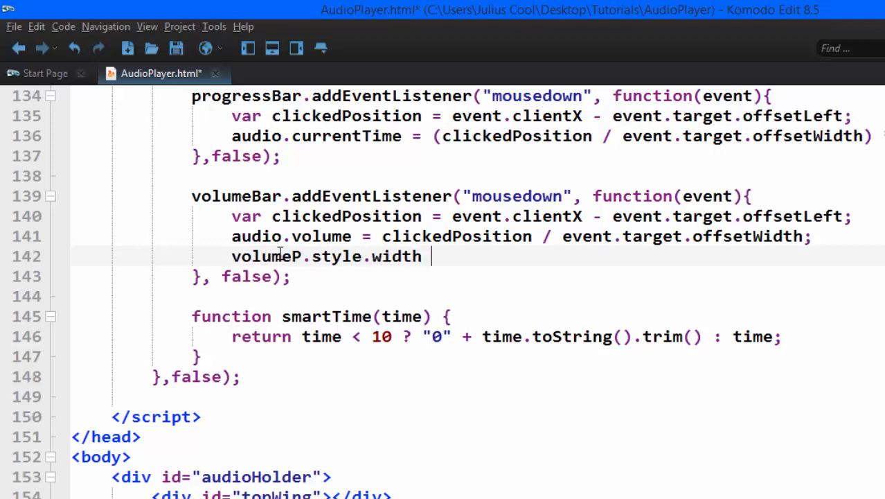
pyautogui.write('=')
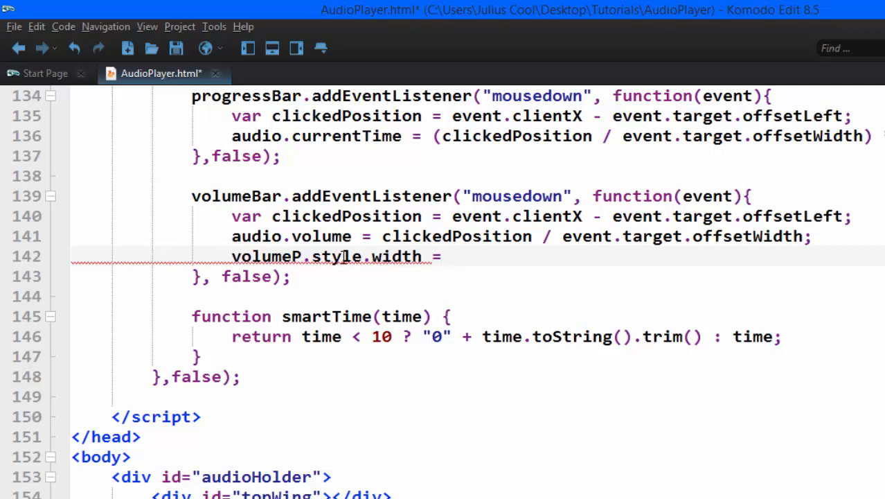
pyautogui.write('(clickedPosition / event.target.offsetWidth) *')
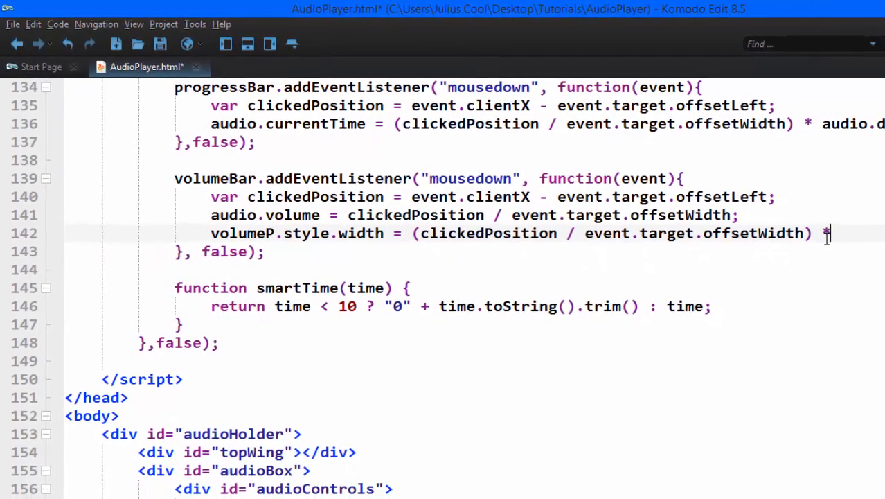
pyautogui.write('100')
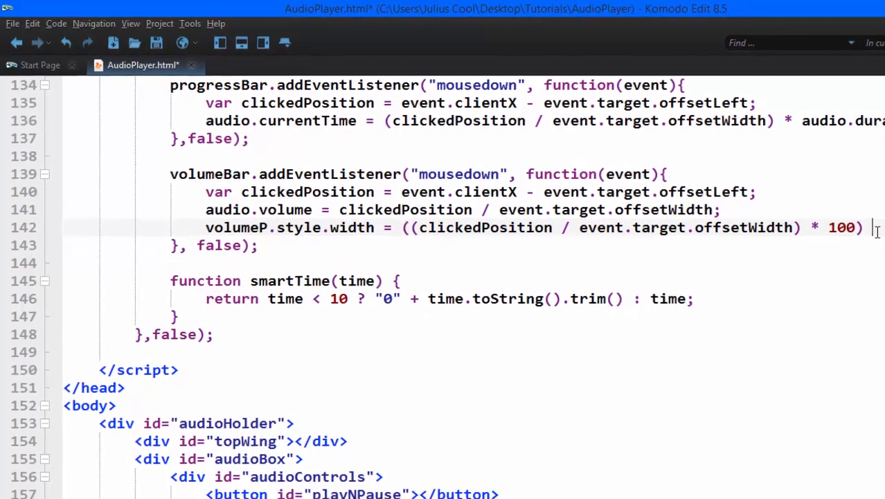
pyautogui.write('+ ""')
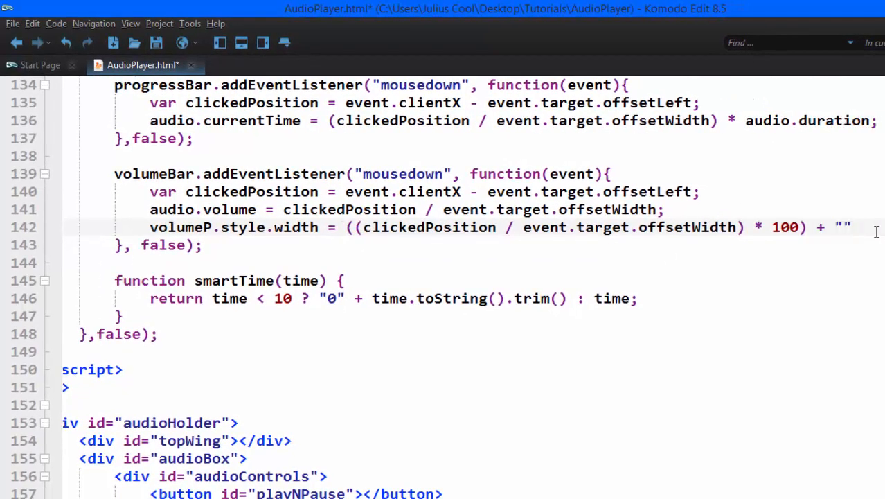
pyautogui.write('%')
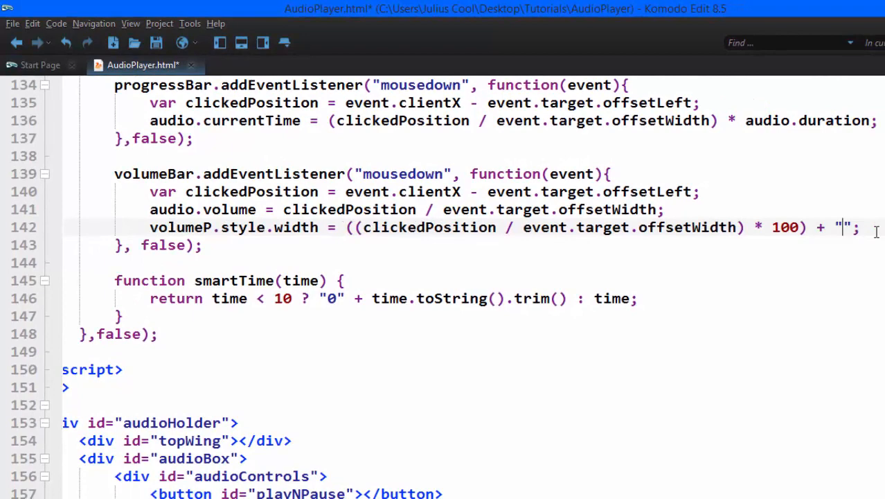
pyautogui.write('%')
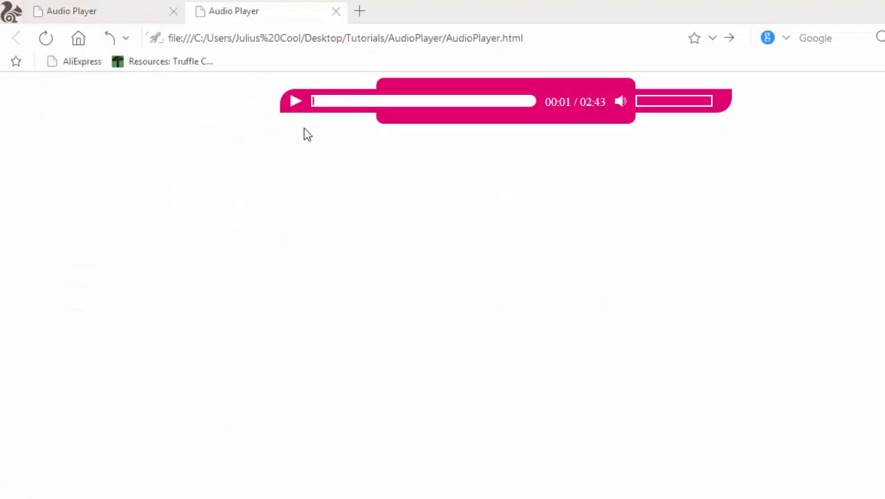
# Start playing the track in the player, then pause it
pyautogui.click(295, 101)
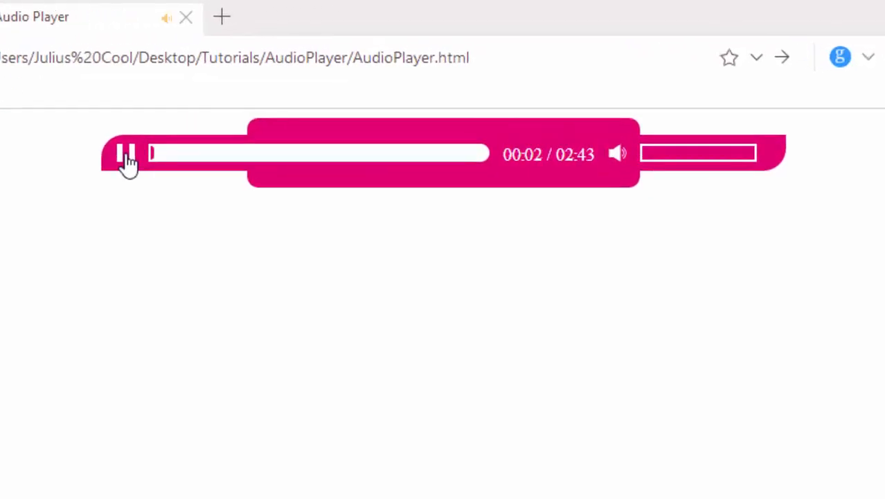
pyautogui.moveTo(471, 187)
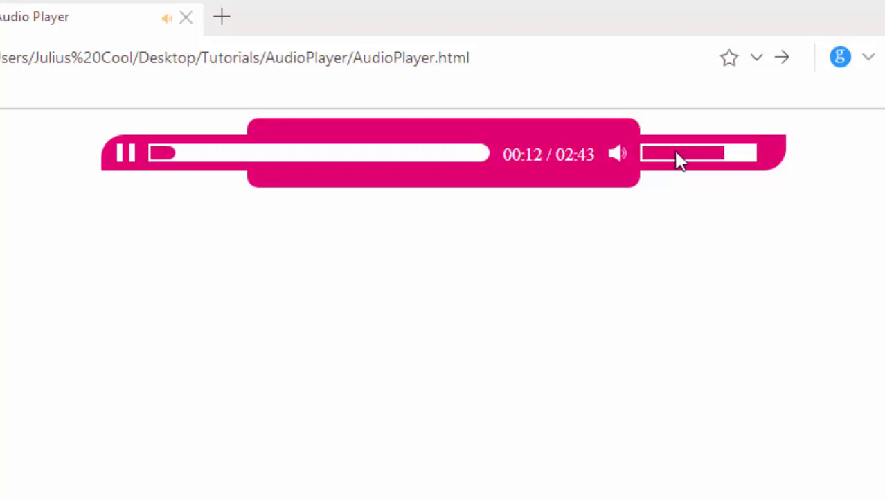
pyautogui.click(126, 153)
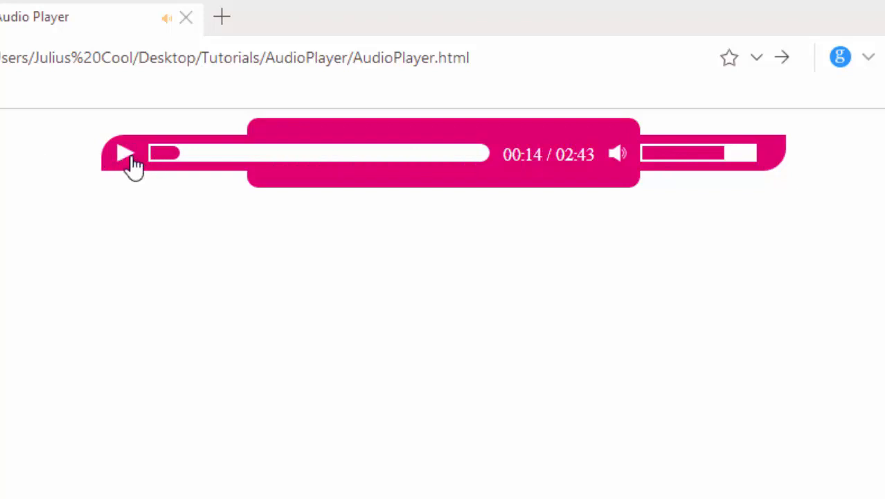